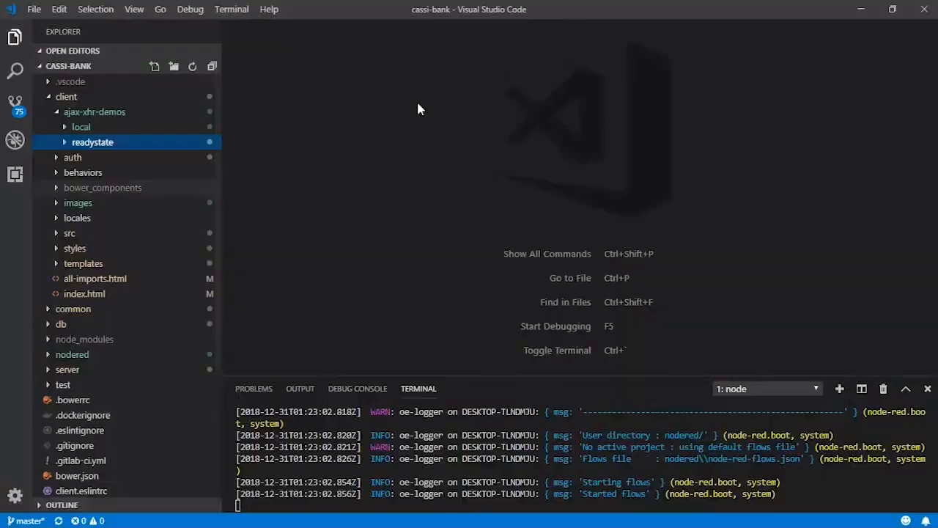
mouse_move(106, 180)
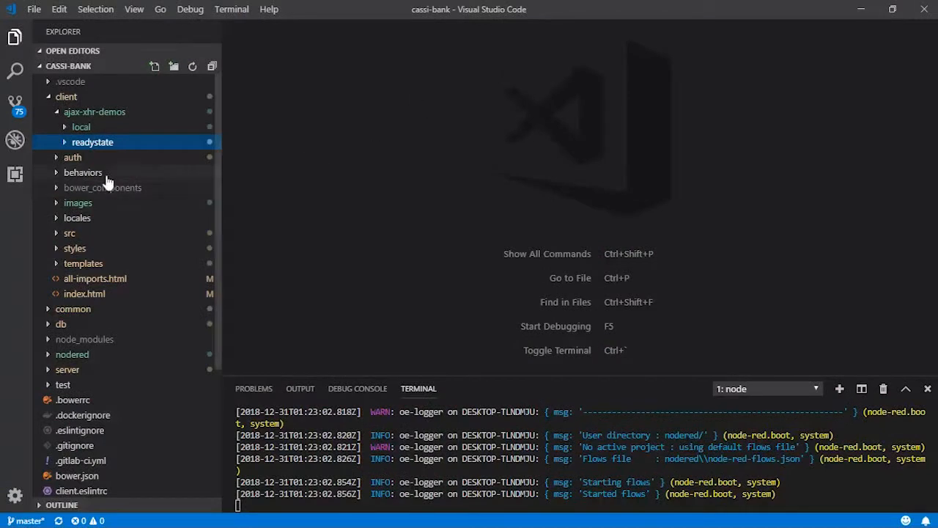
Step: Expand the readystate folder in the Explorer and open index.html
click(92, 142)
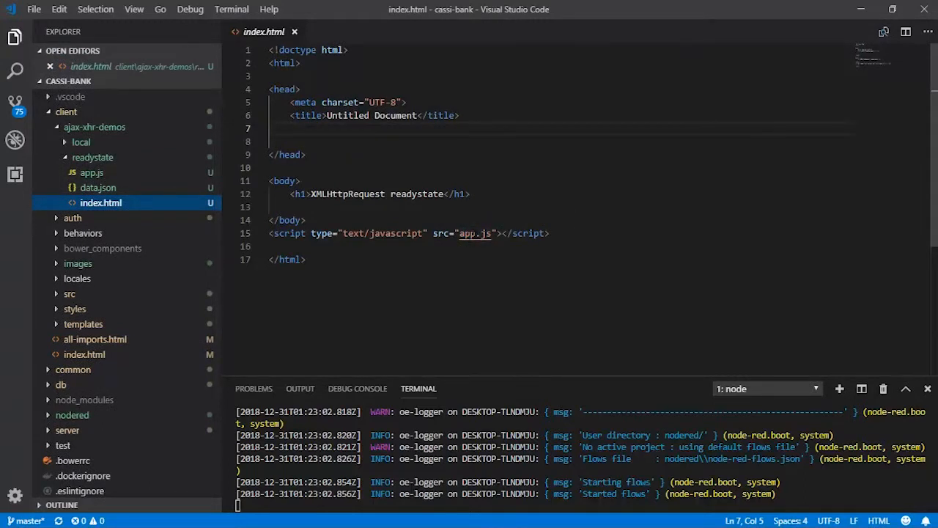
mouse_move(91, 188)
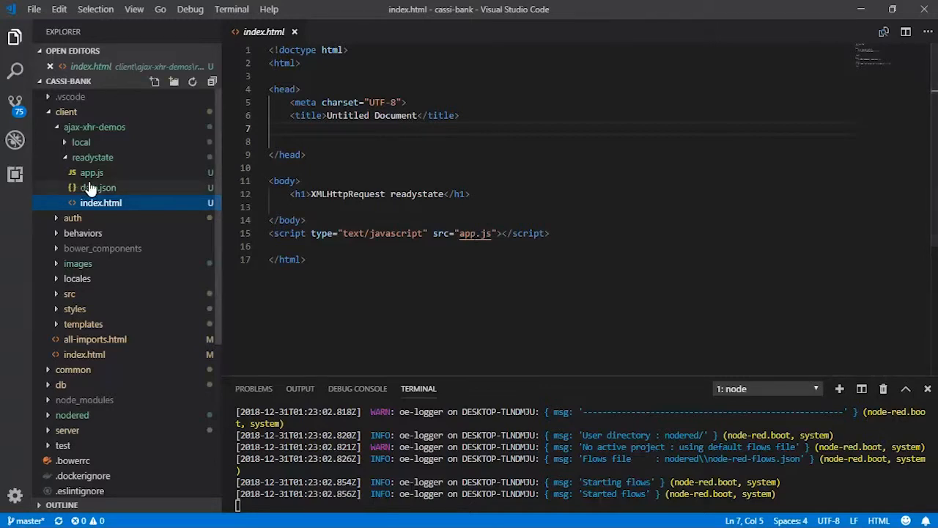
Step: Open data.json with its firstName, age and city record
click(96, 187)
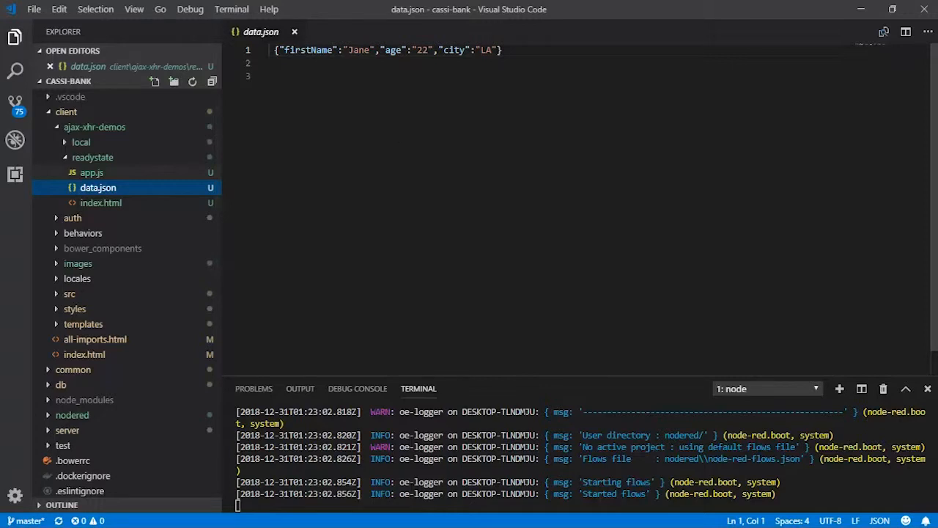
mouse_move(92, 178)
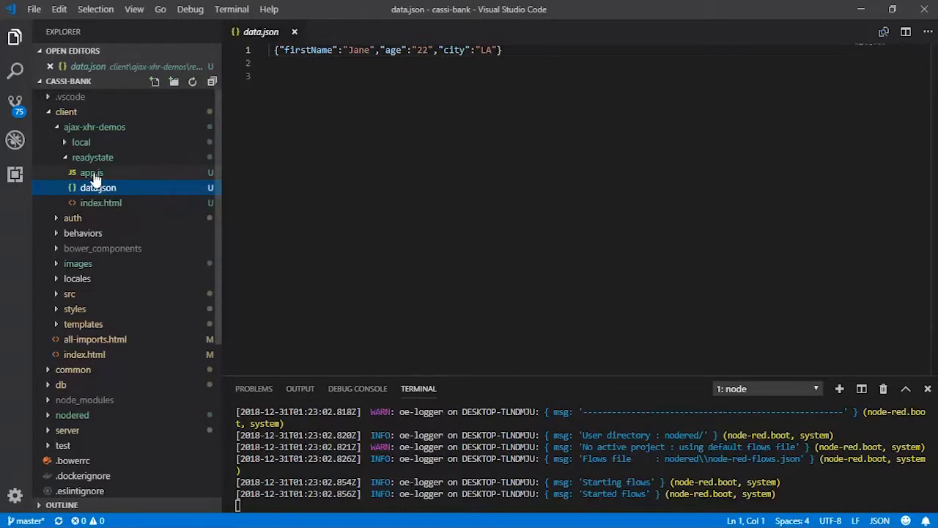
Step: Open app.js and highlight the status property in its console.log lines
click(90, 173)
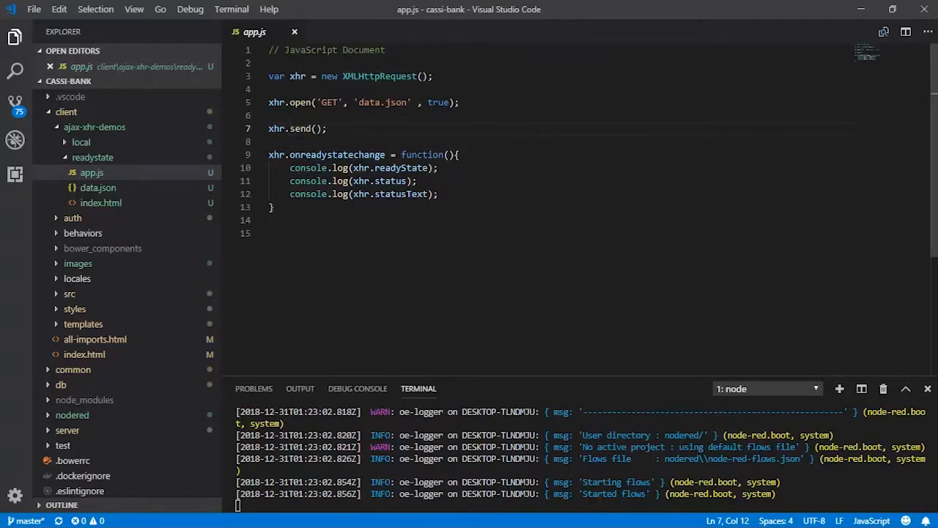
mouse_move(382, 168)
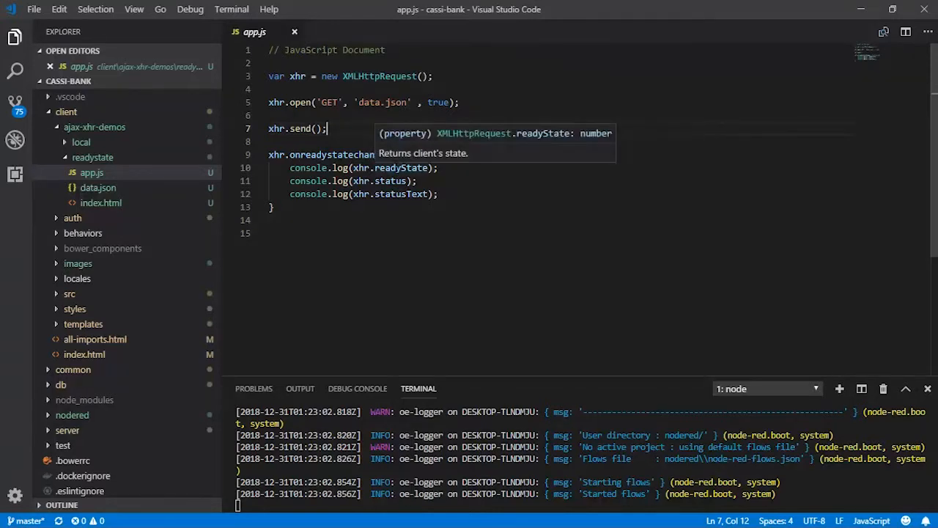
click(391, 180)
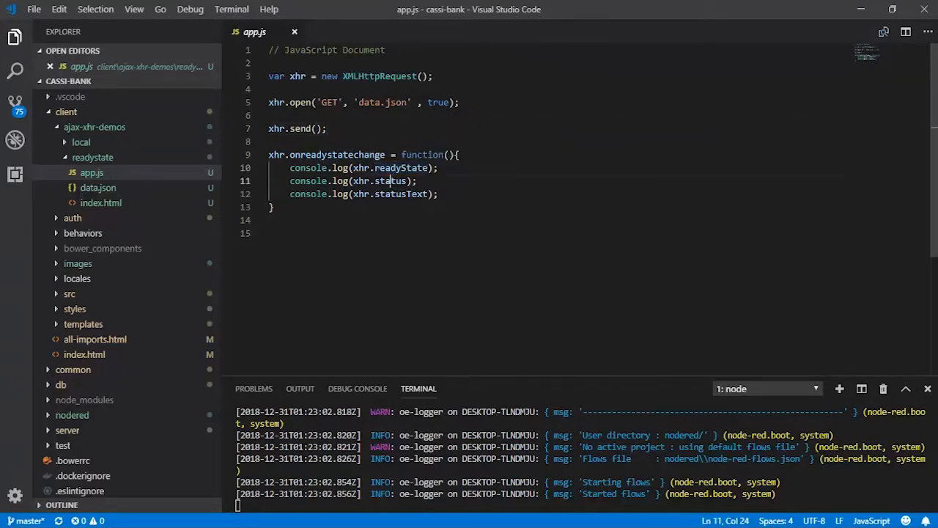
double_click(402, 193)
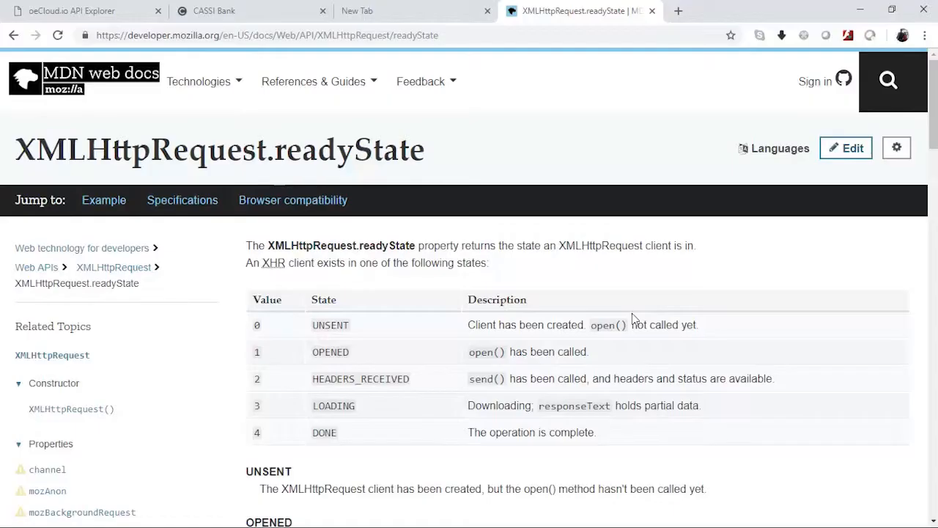
mouse_move(359, 151)
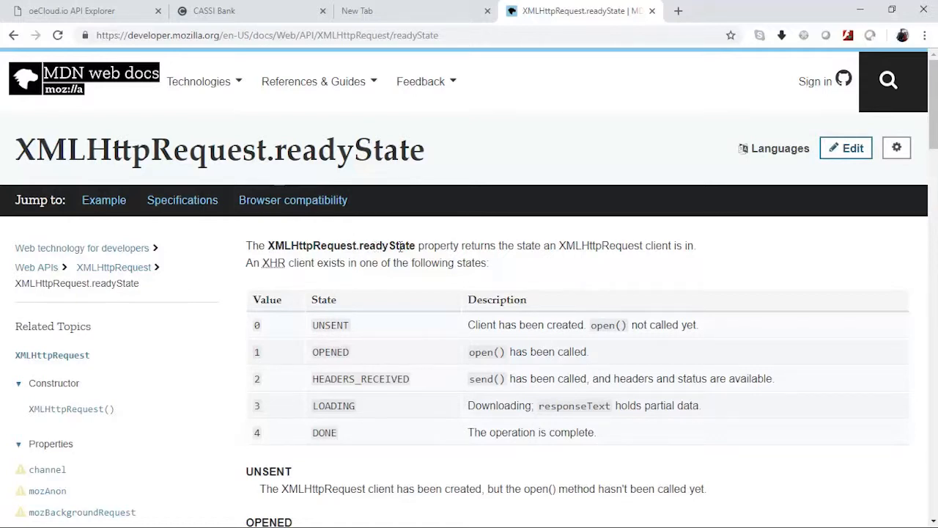
mouse_move(571, 244)
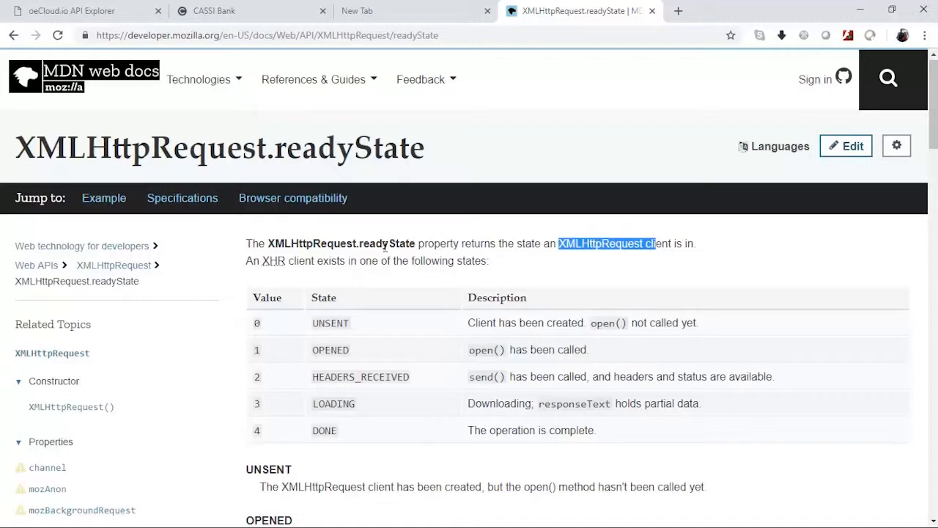
Step: Scroll MDN's readyState states table and highlight the DONE state
scroll(down, 3)
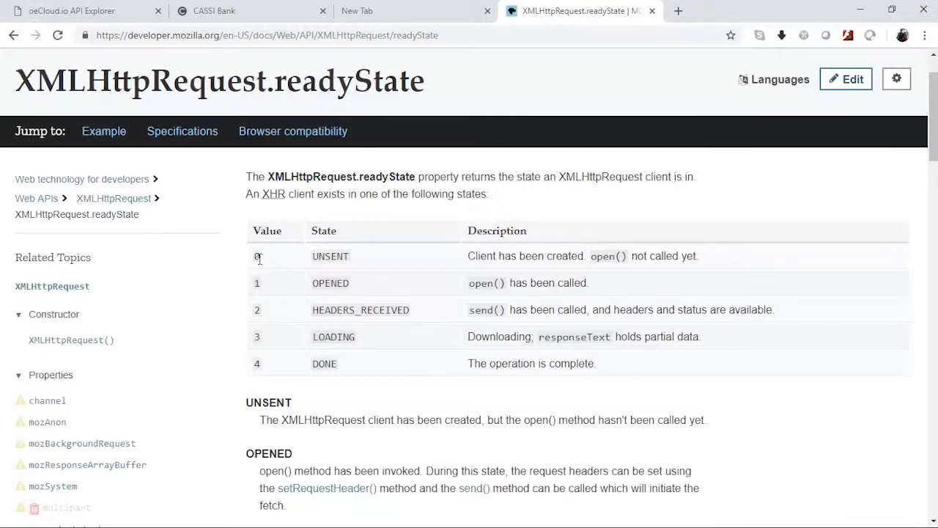
mouse_move(508, 298)
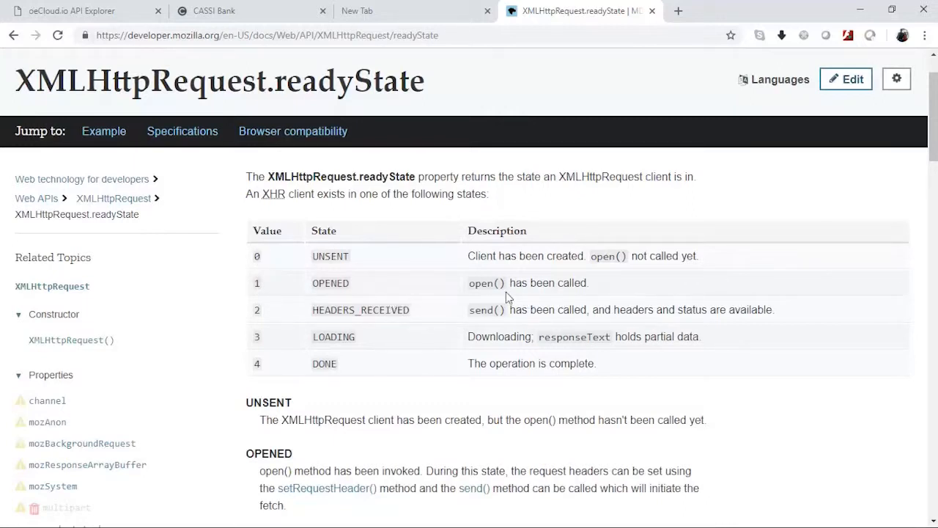
mouse_move(258, 284)
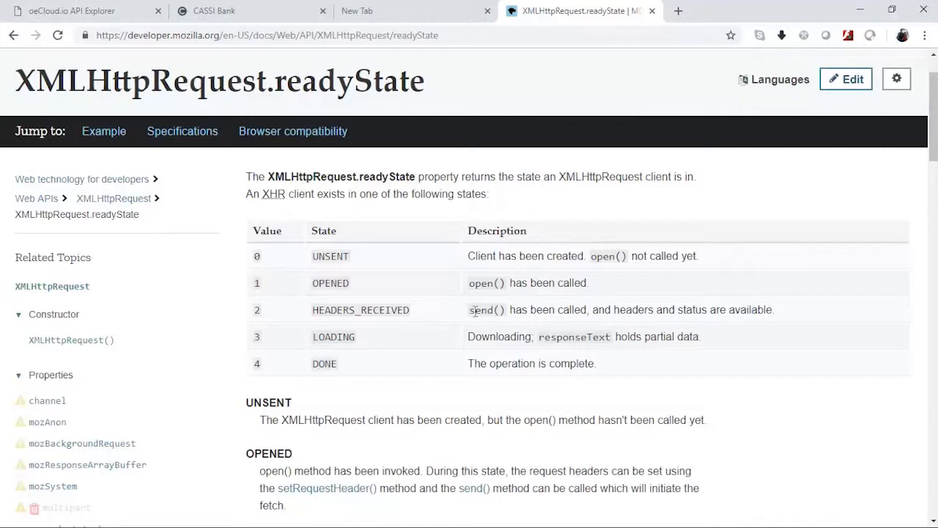
mouse_move(602, 305)
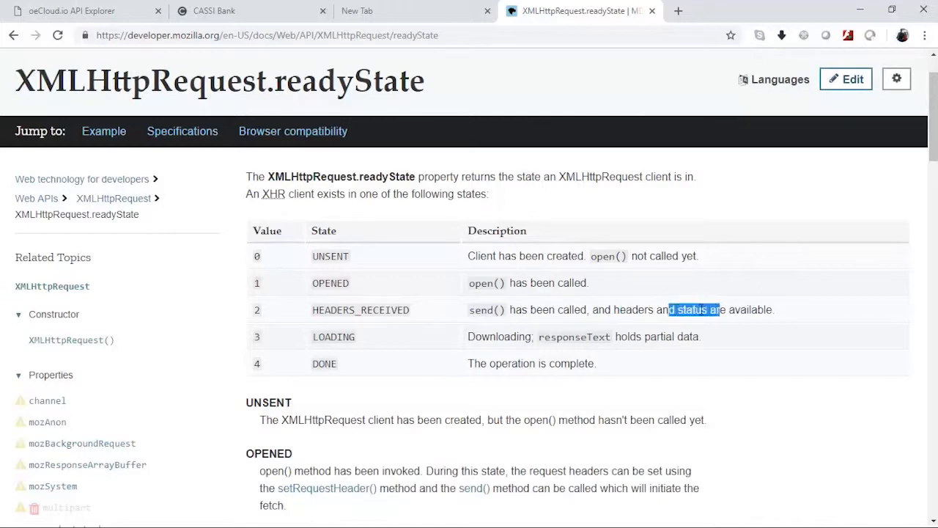
click(323, 310)
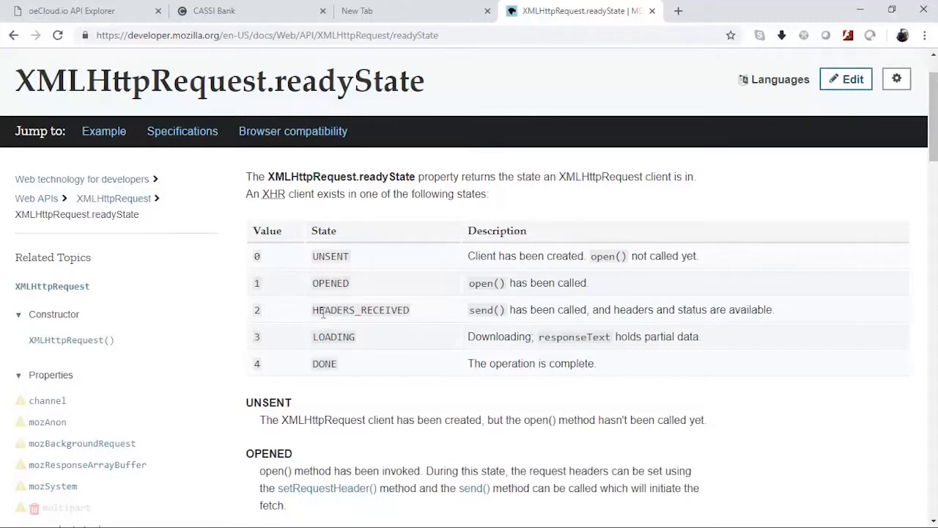
mouse_move(311, 342)
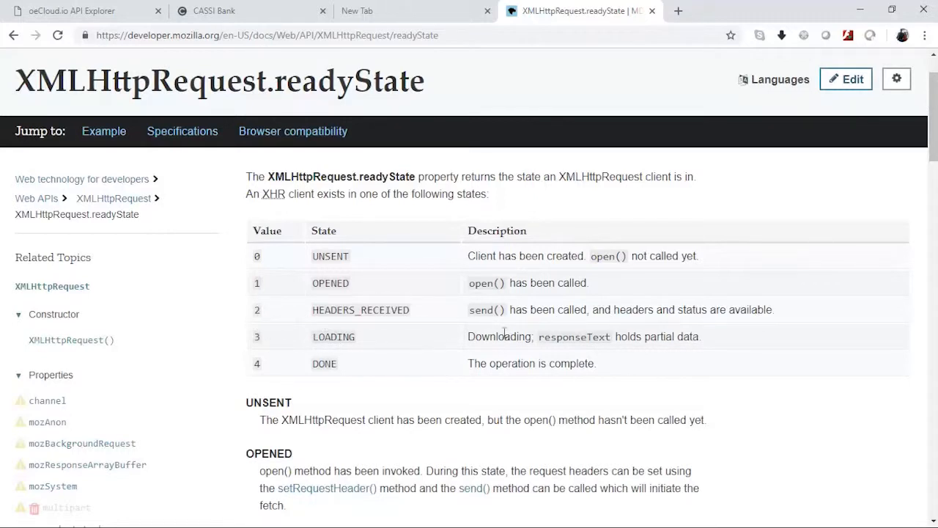
mouse_move(553, 340)
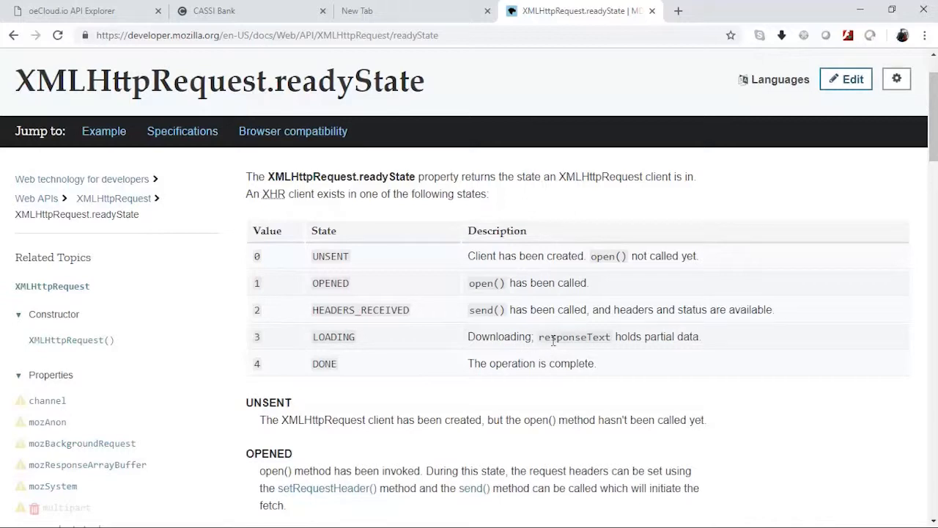
mouse_move(651, 350)
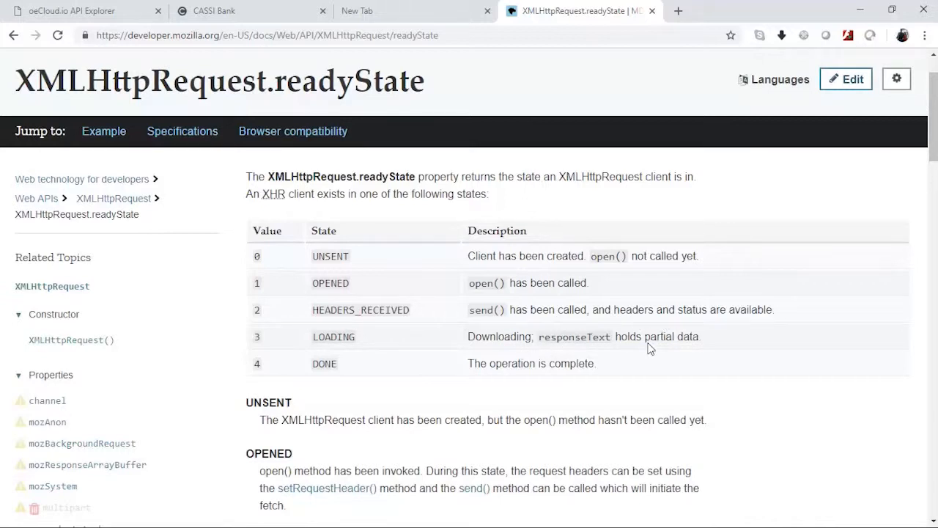
mouse_move(316, 370)
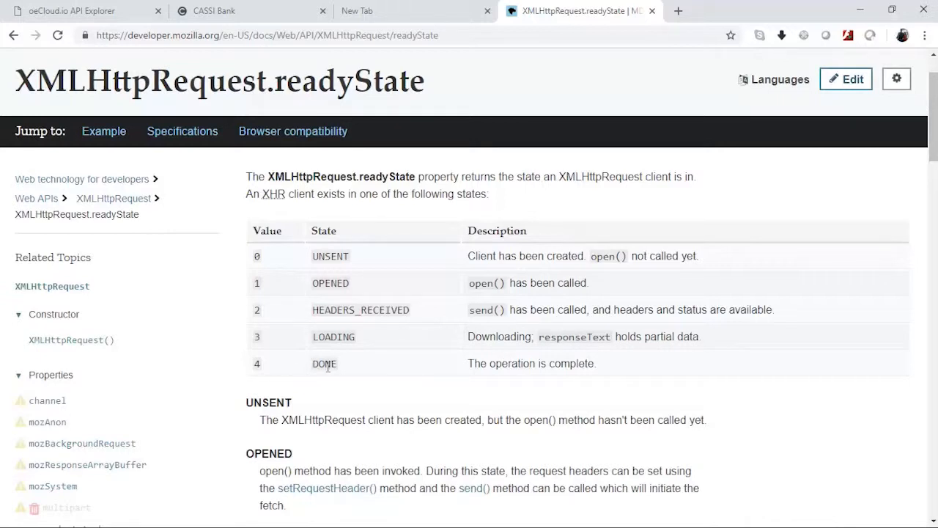
double_click(324, 364)
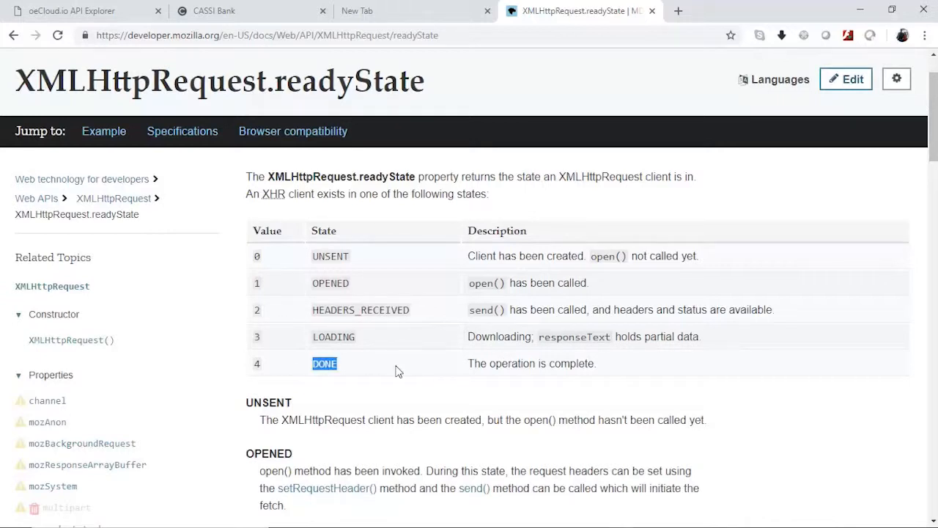
mouse_move(307, 265)
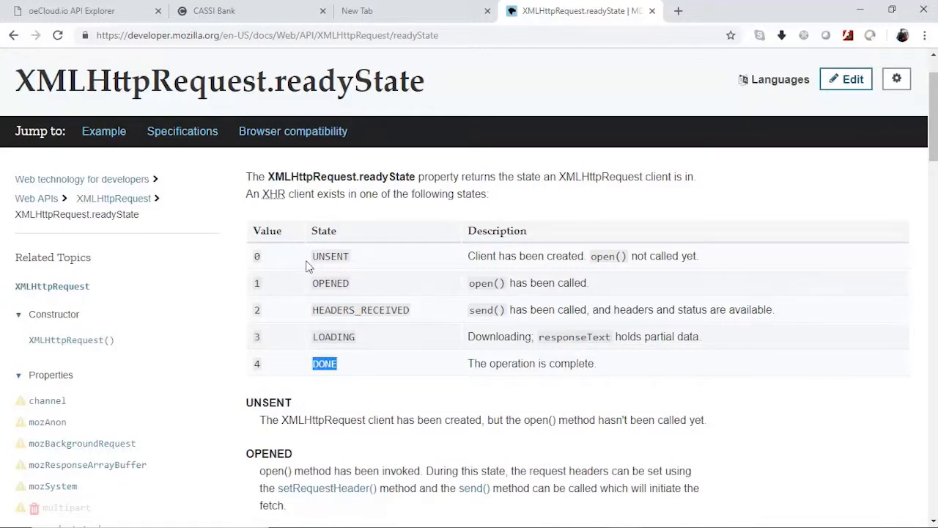
mouse_move(322, 353)
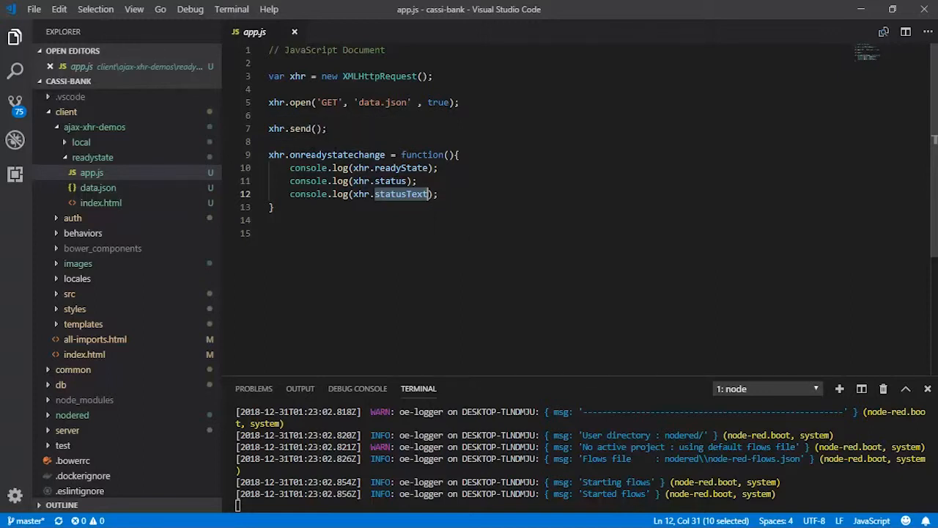
Step: Highlight onreadystatechange and the logged statusText and status properties in app.js
double_click(336, 155)
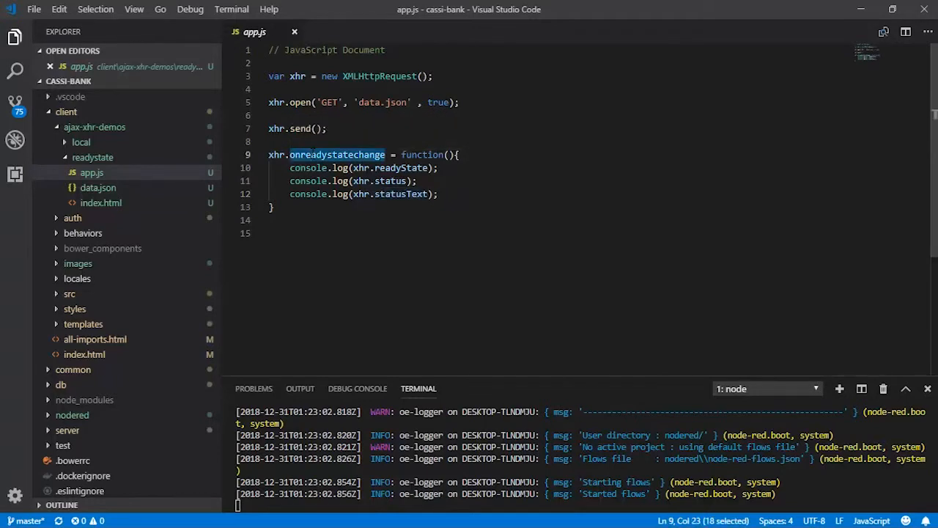
double_click(422, 155)
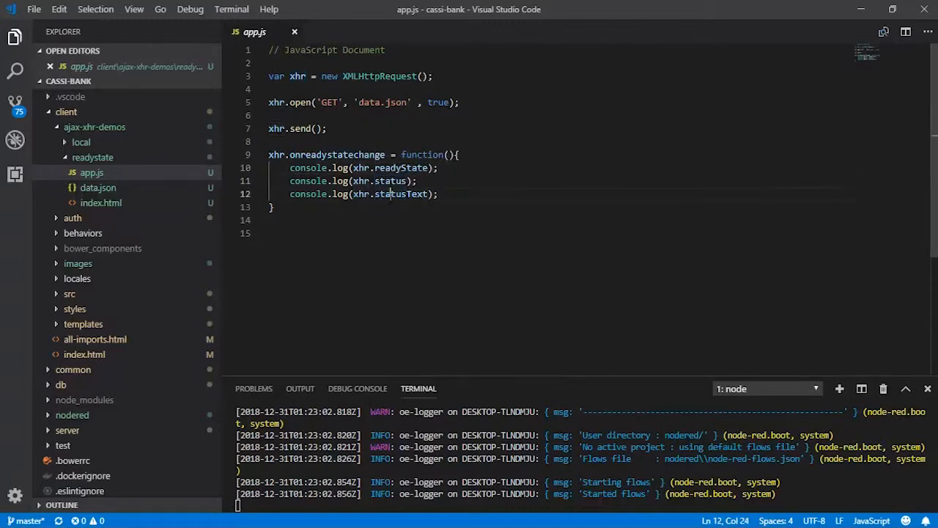
double_click(390, 180)
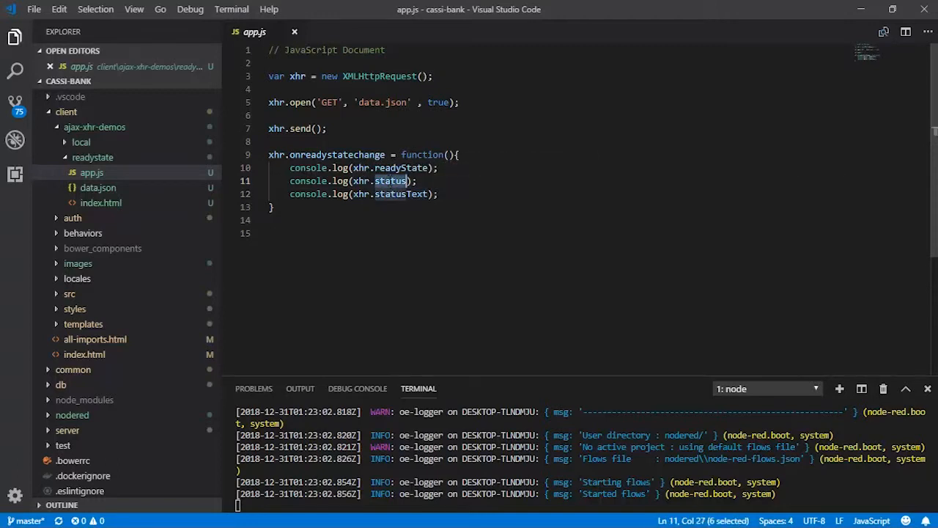
double_click(403, 193)
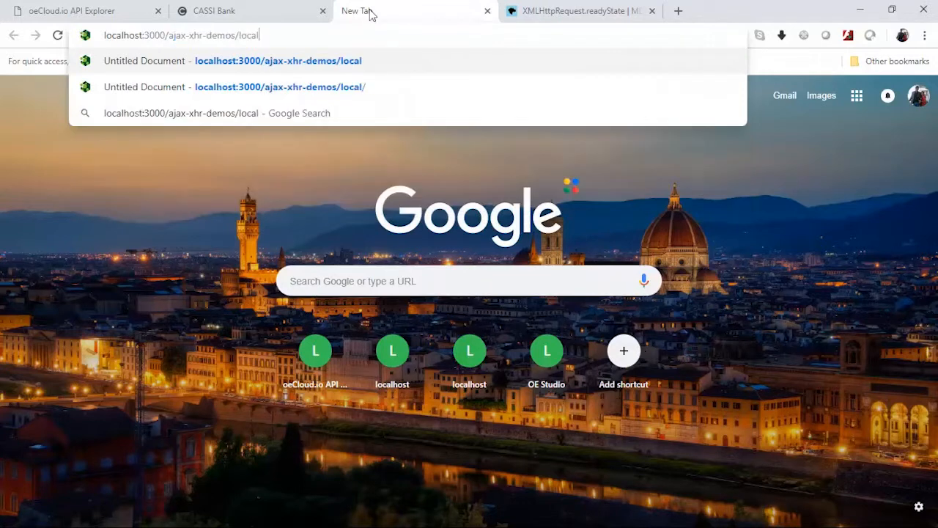
Step: Load localhost:3000/ajax-xhr-demos readystate demo page in a new tab
key(Backspace)
text(readystate/)
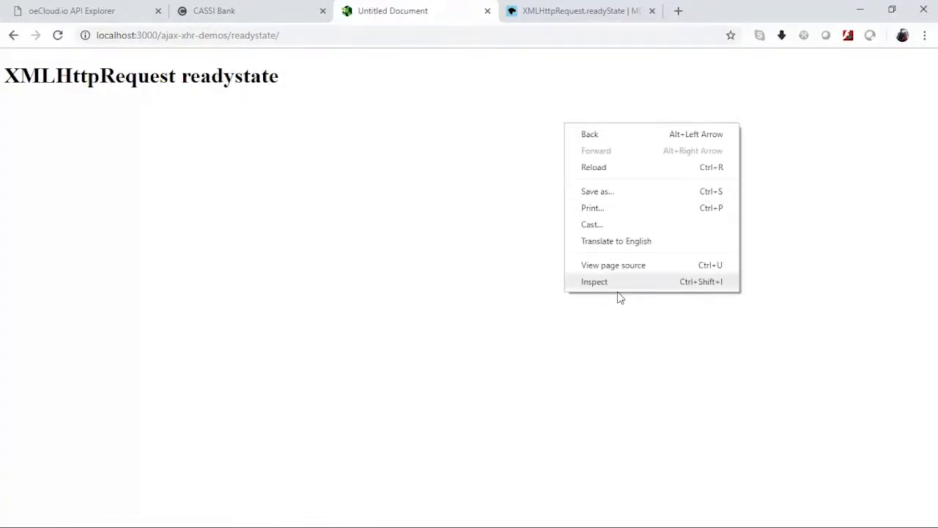
Step: Open DevTools via Inspect and show the Console output
click(594, 282)
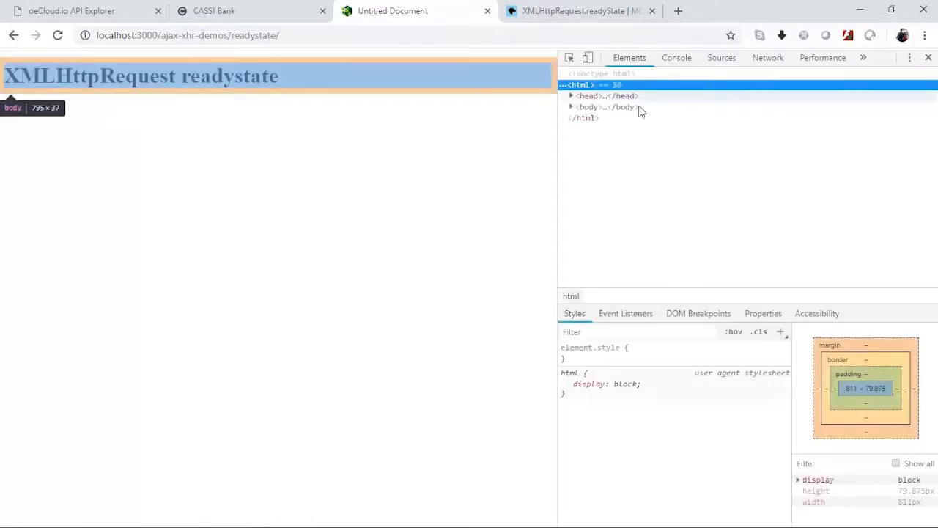
click(677, 57)
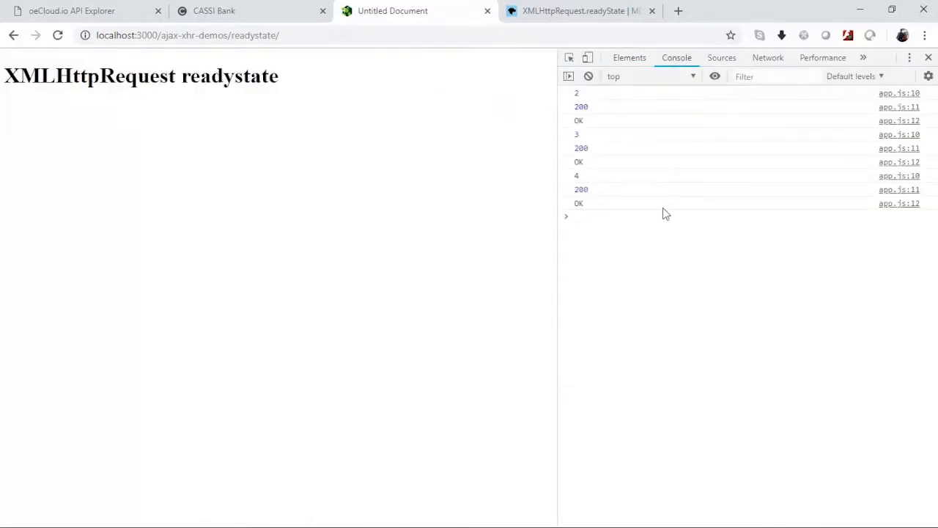
mouse_move(574, 112)
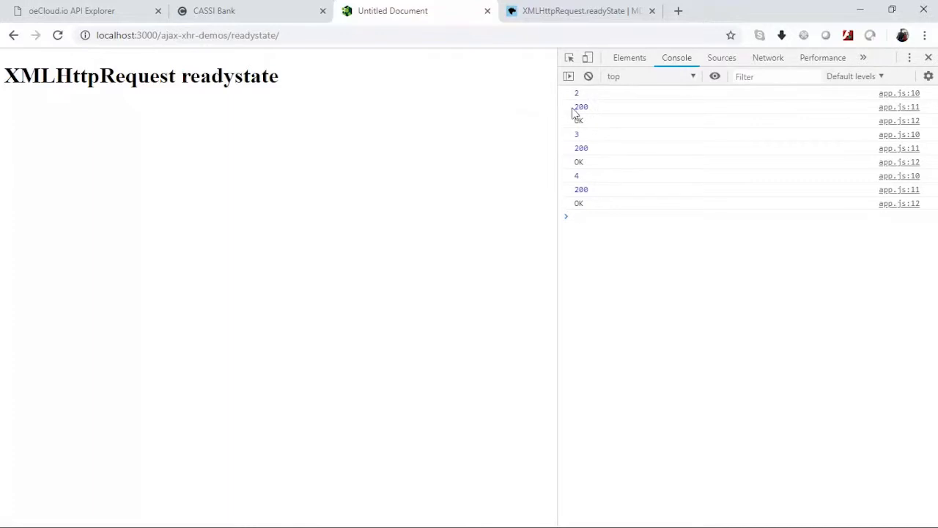
mouse_move(585, 141)
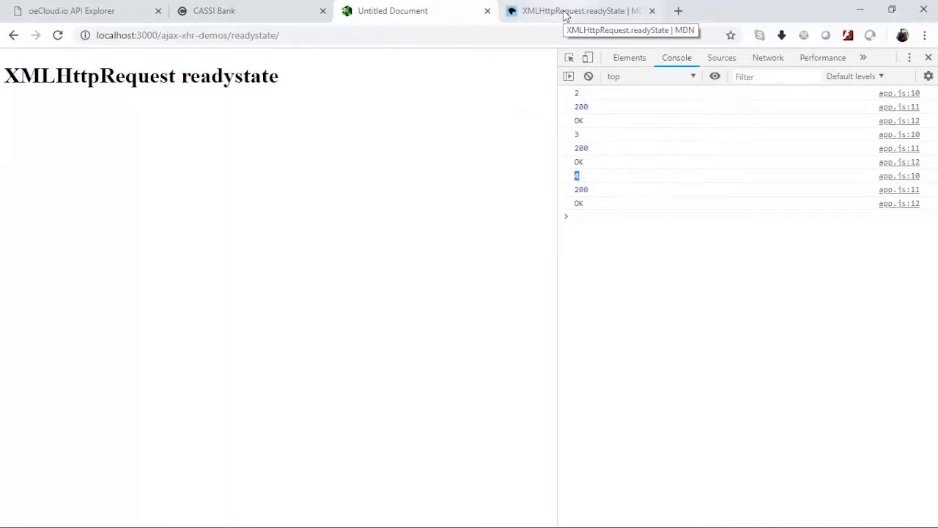
Step: Highlight readyState value 2 (HEADERS_RECEIVED) on MDN, then return to the console tab
click(576, 10)
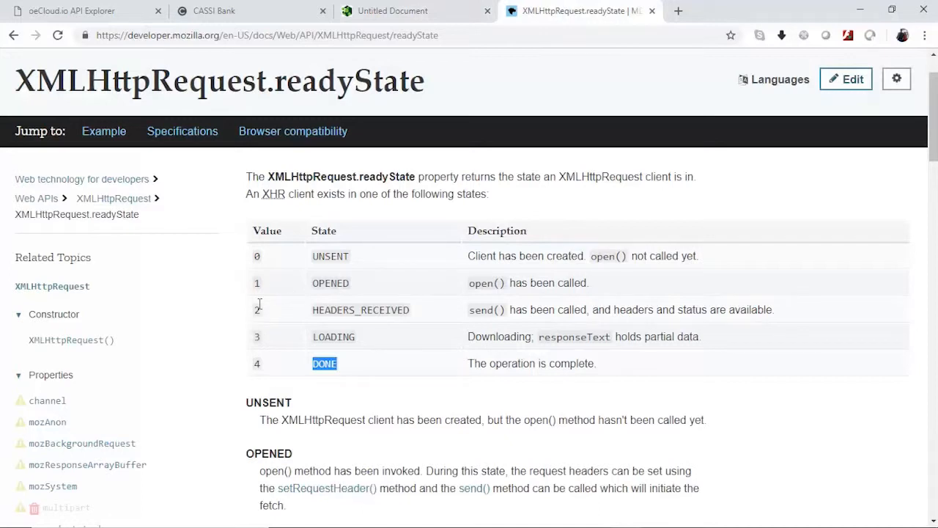
mouse_move(334, 283)
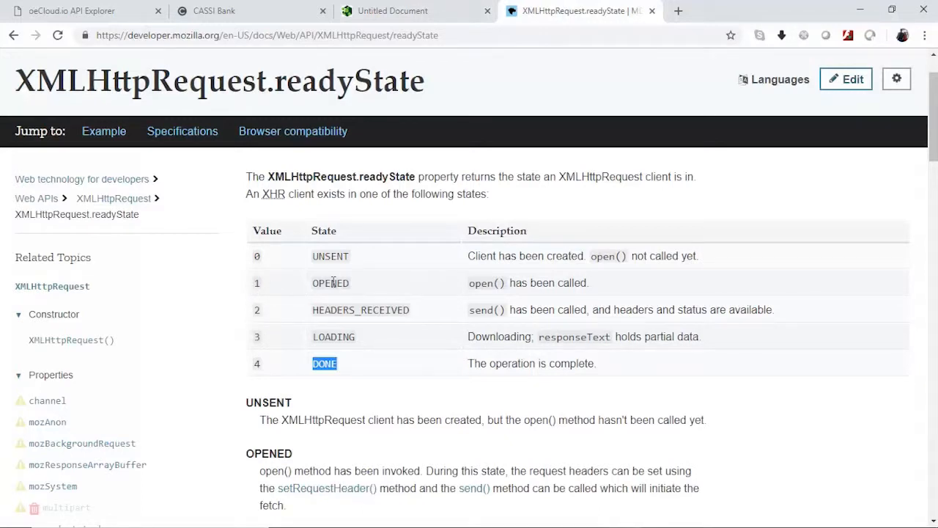
mouse_move(256, 285)
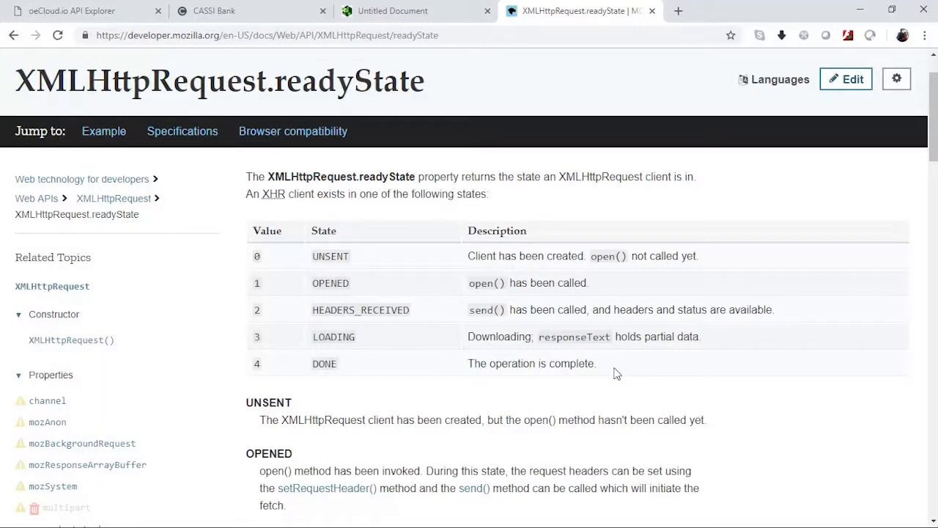
mouse_move(263, 319)
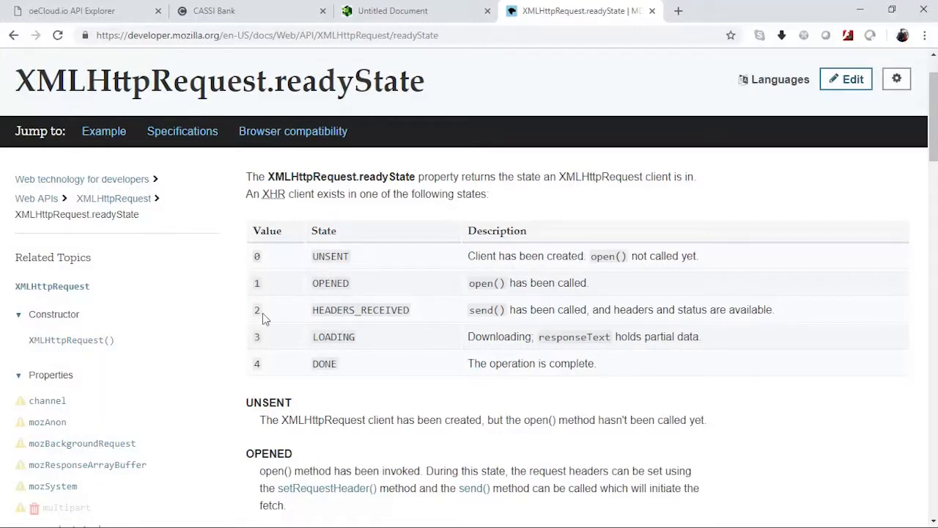
double_click(256, 309)
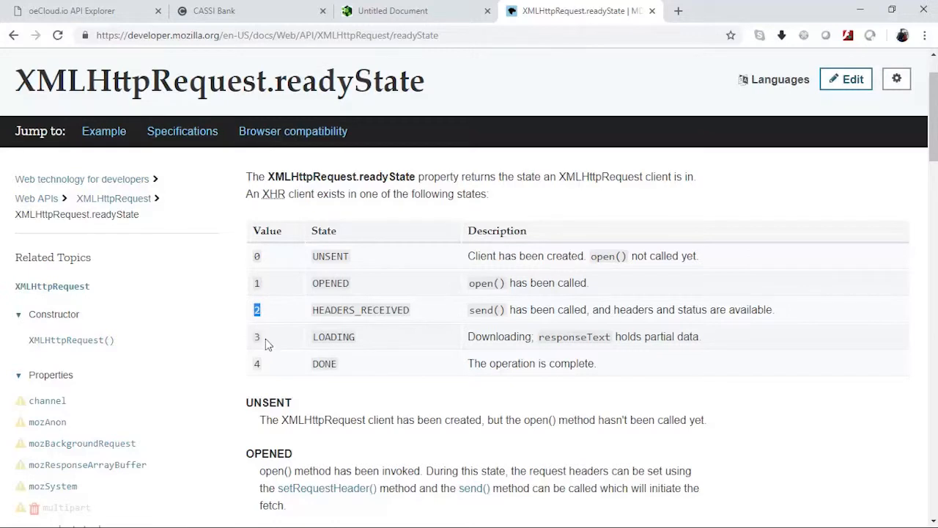
click(388, 11)
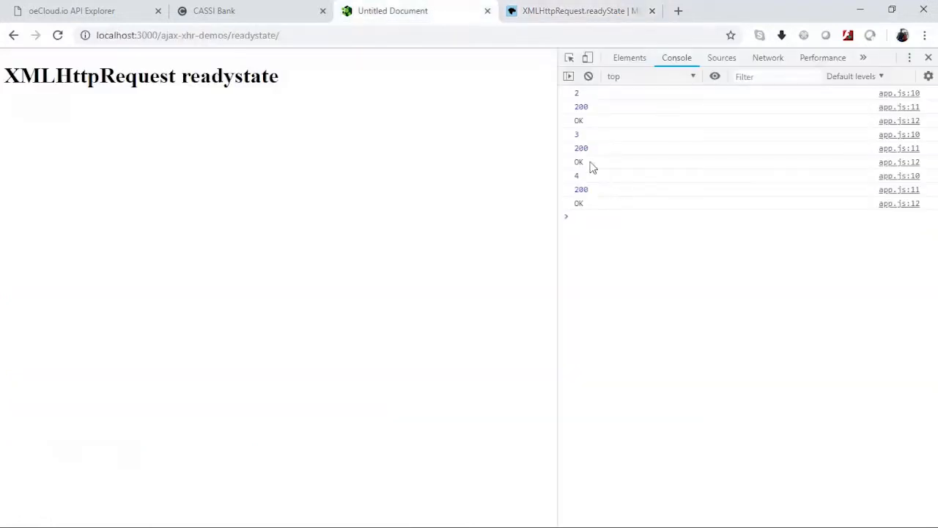
mouse_move(571, 135)
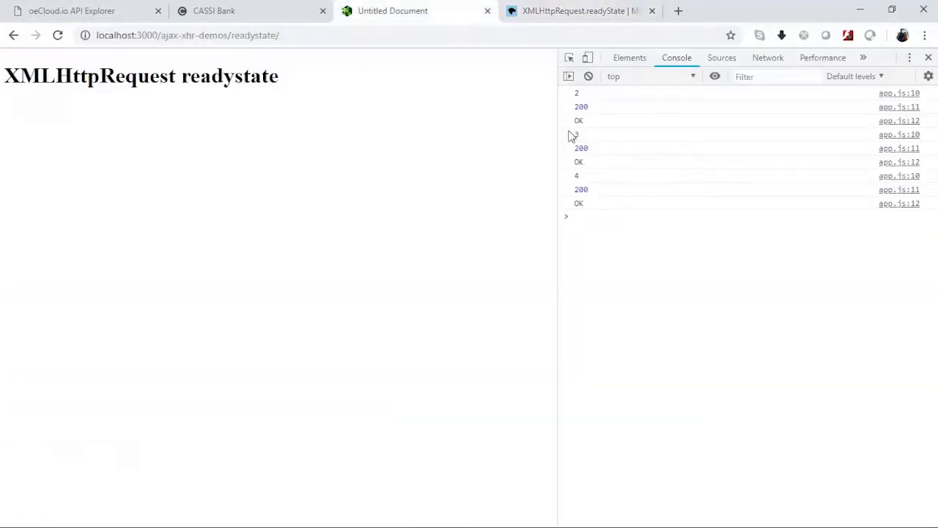
mouse_move(591, 110)
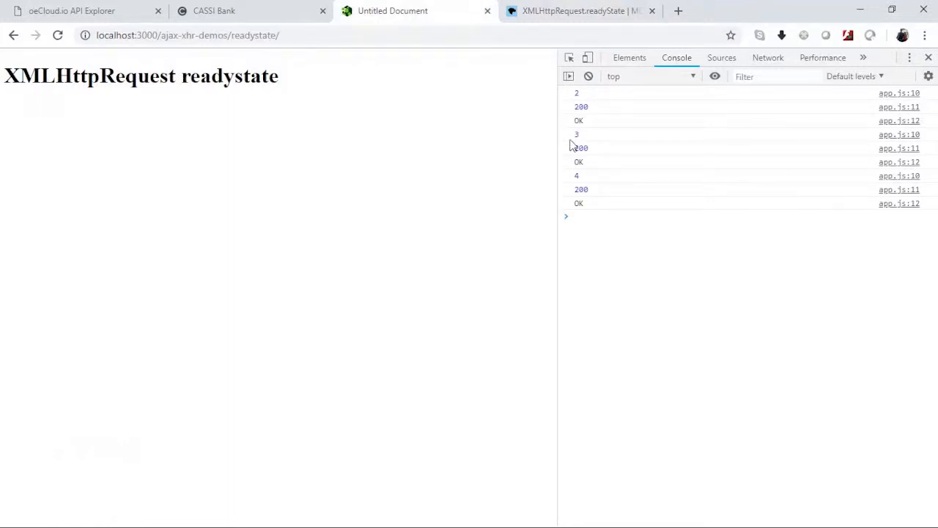
double_click(580, 147)
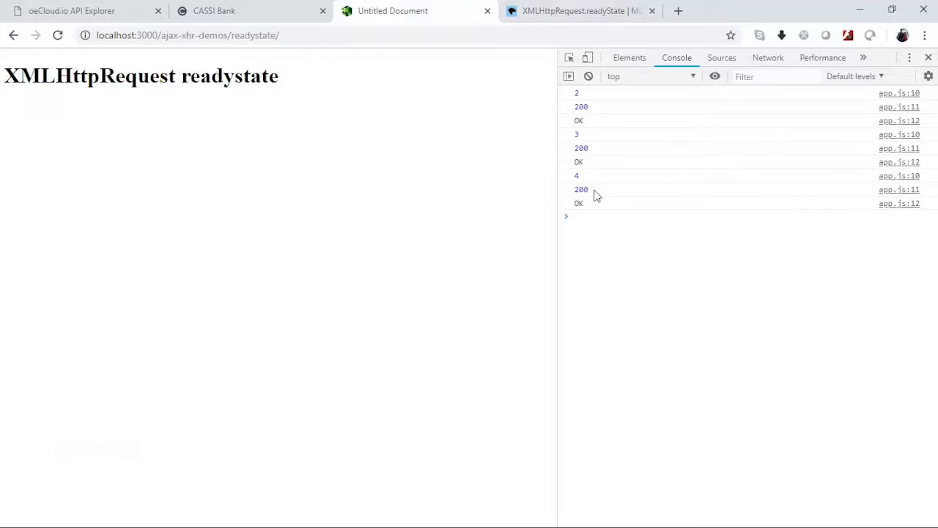
mouse_move(609, 177)
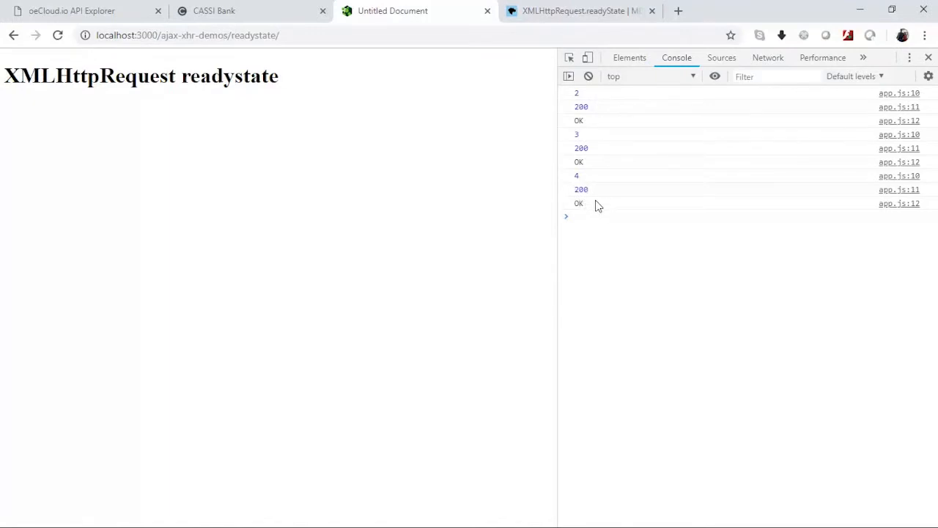
double_click(578, 203)
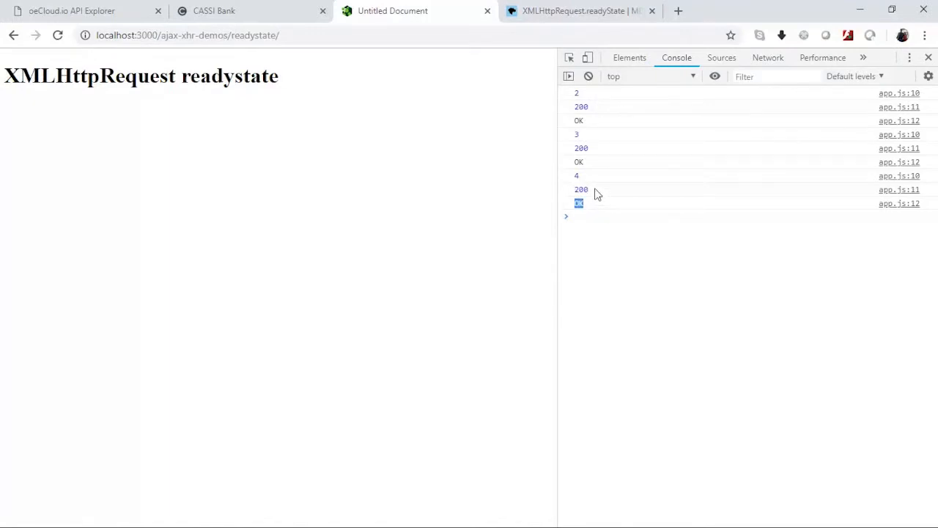
mouse_move(606, 211)
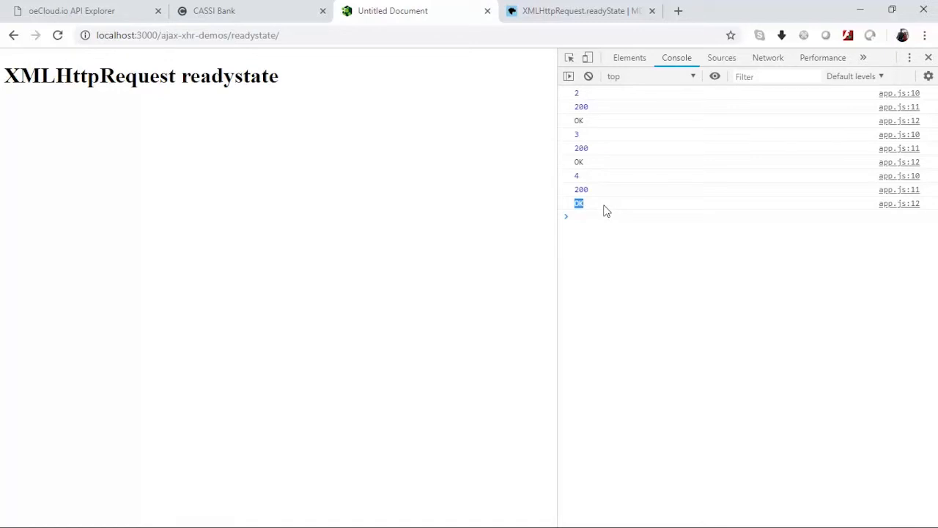
mouse_move(628, 246)
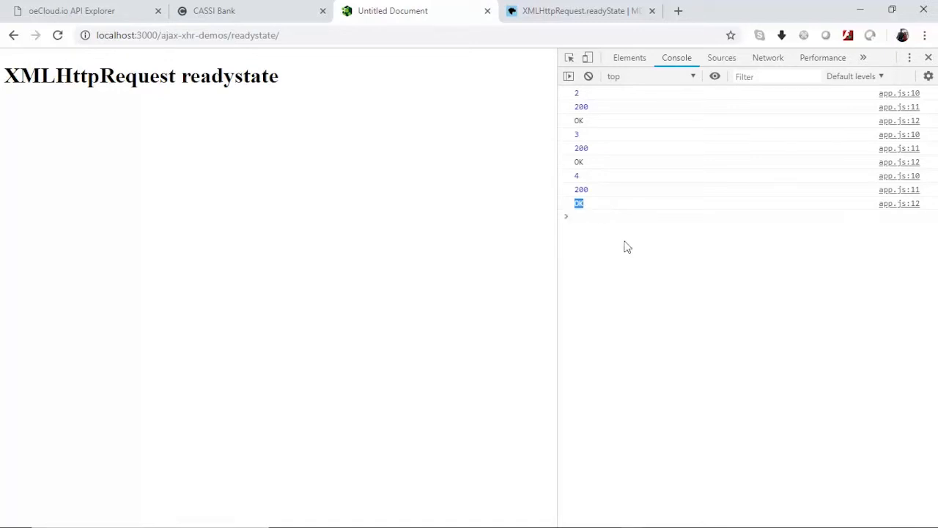
mouse_move(629, 256)
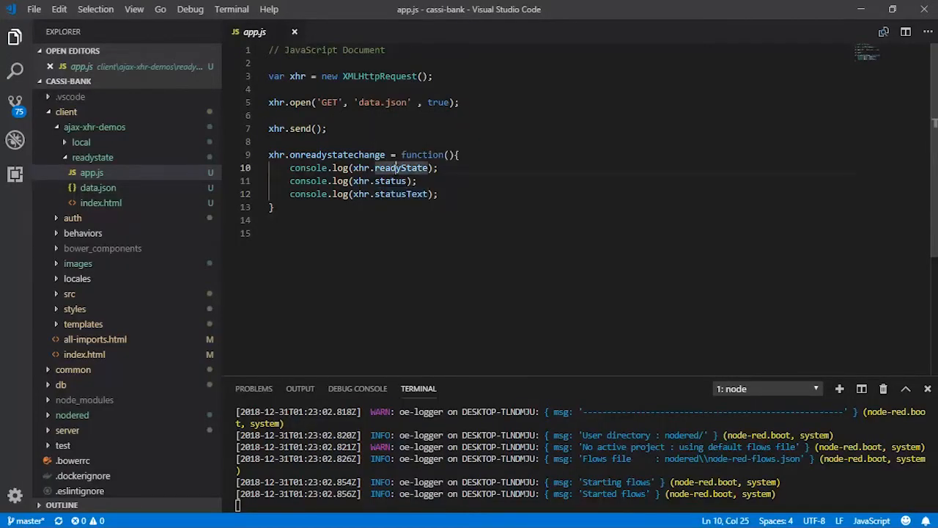
Step: Highlight readyState in app.js's first console.log line
double_click(401, 168)
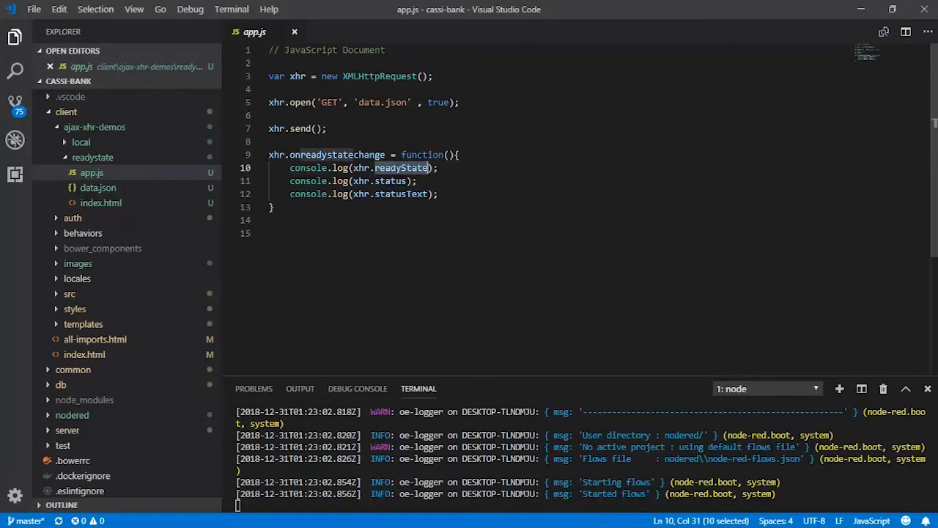
mouse_move(396, 188)
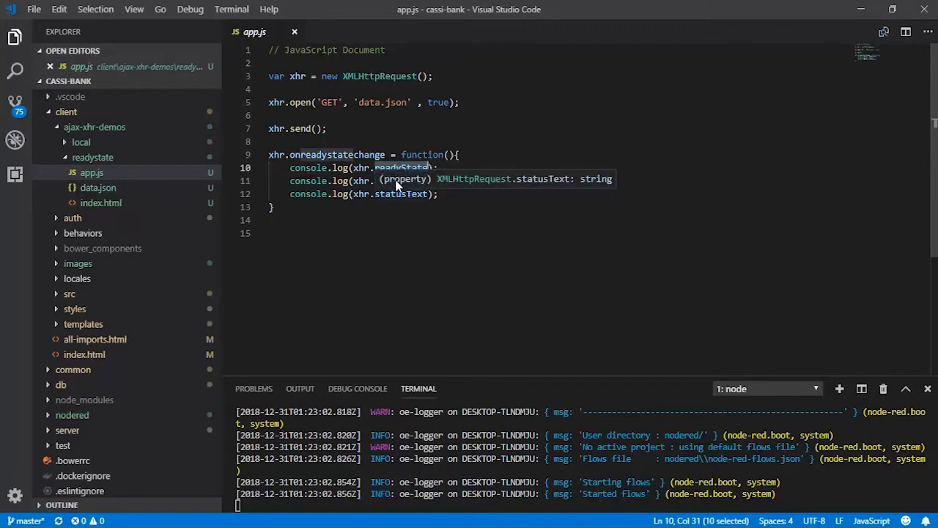